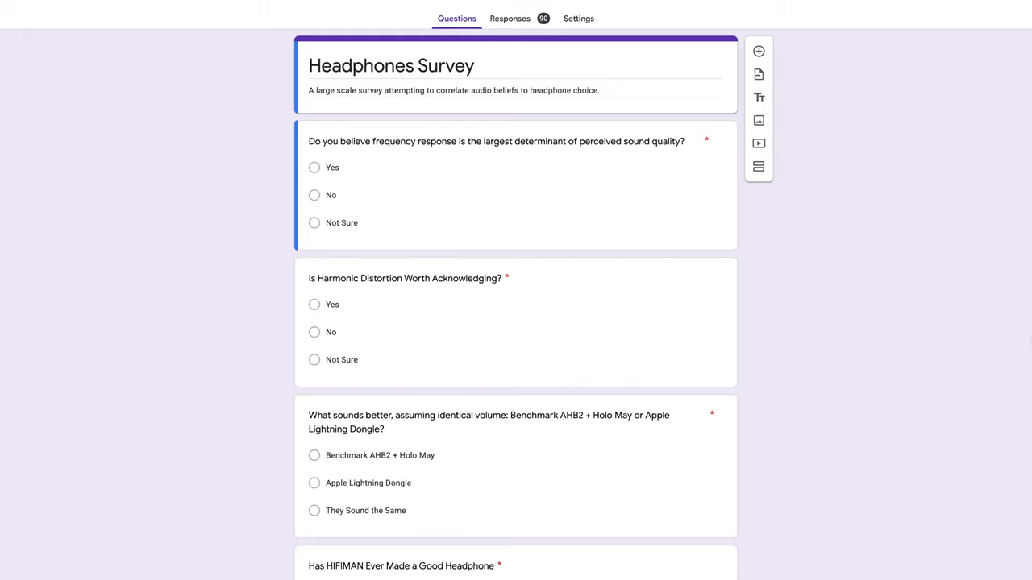
mouse_move(971, 236)
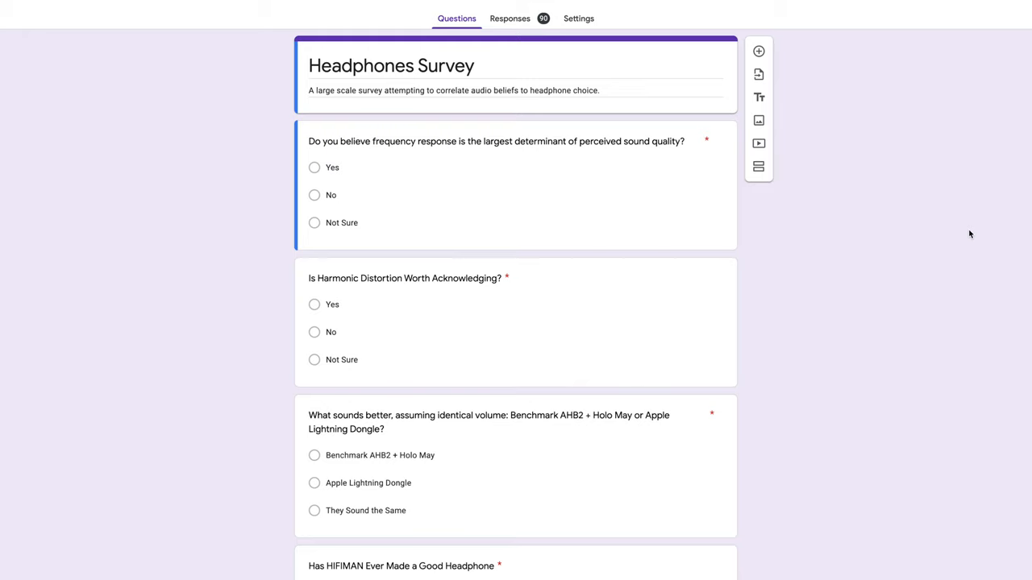
mouse_move(995, 400)
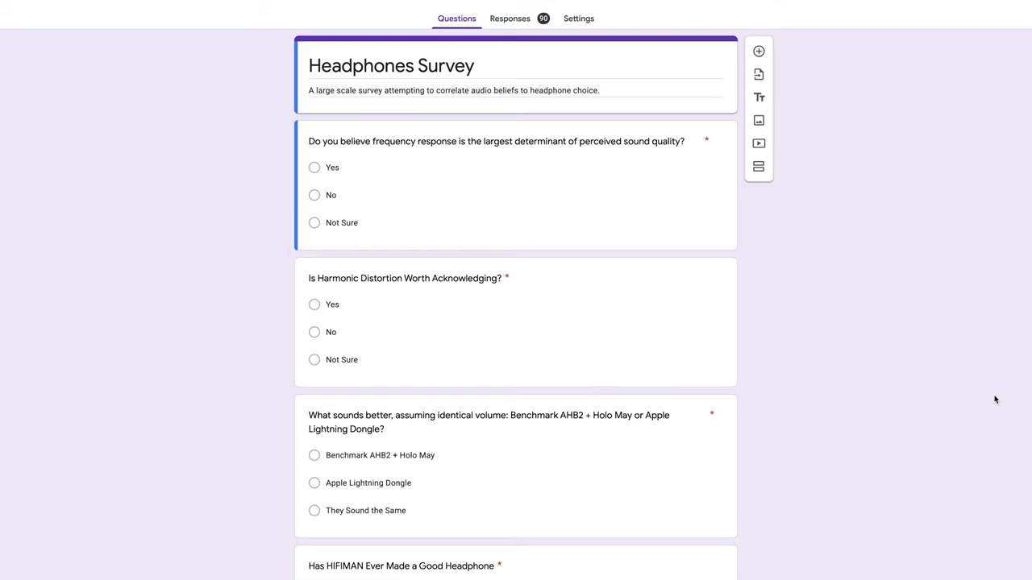
- Review the pie charts for all 90 responses under the Responses Summary view
scroll("down", 3)
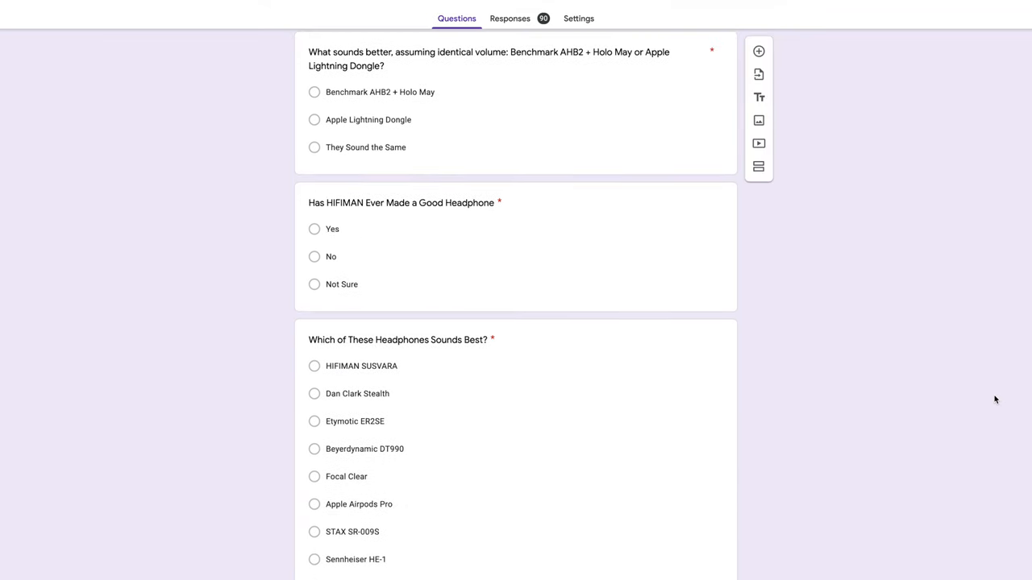
scroll("down", 3)
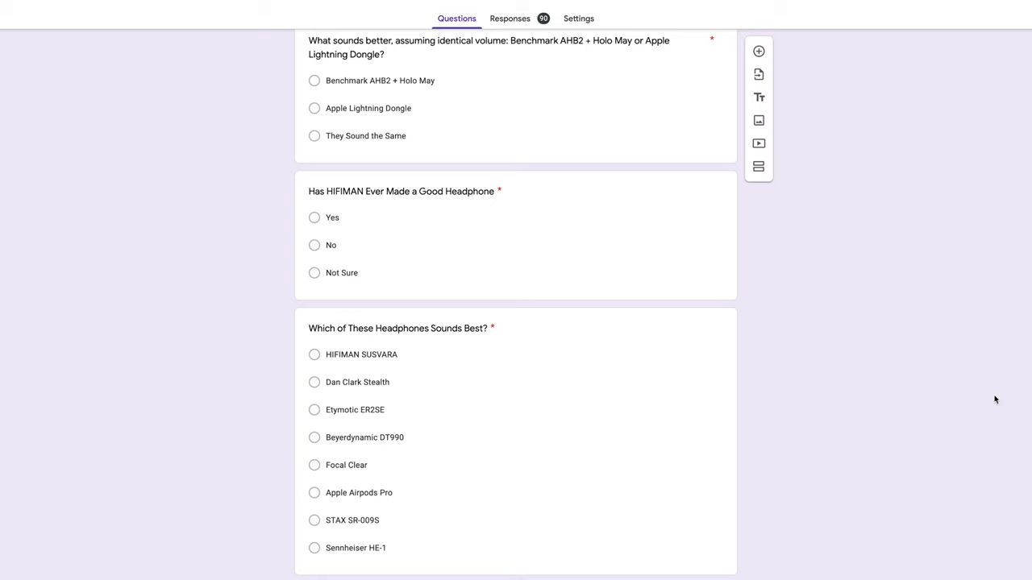
mouse_move(894, 232)
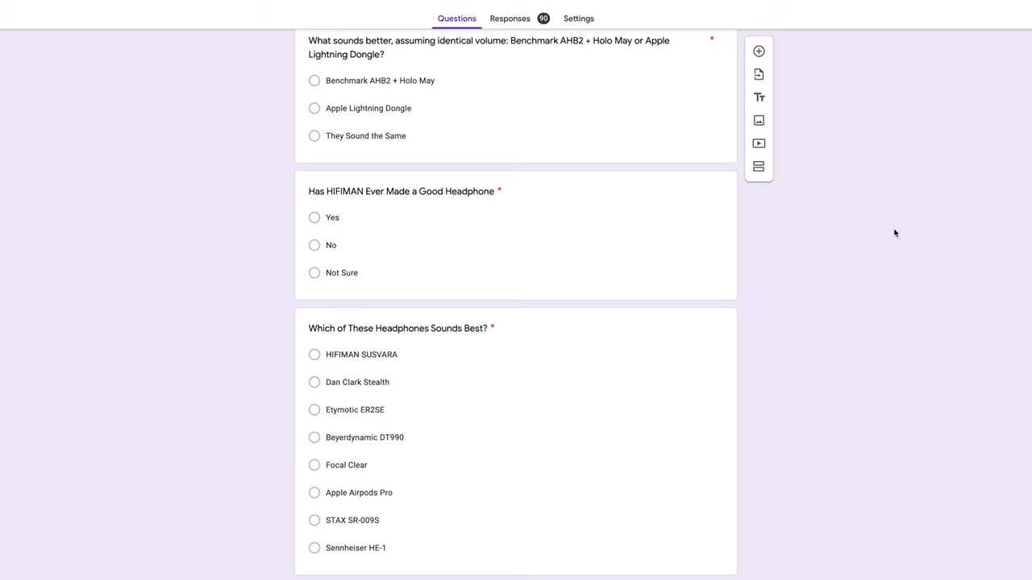
left_click(510, 17)
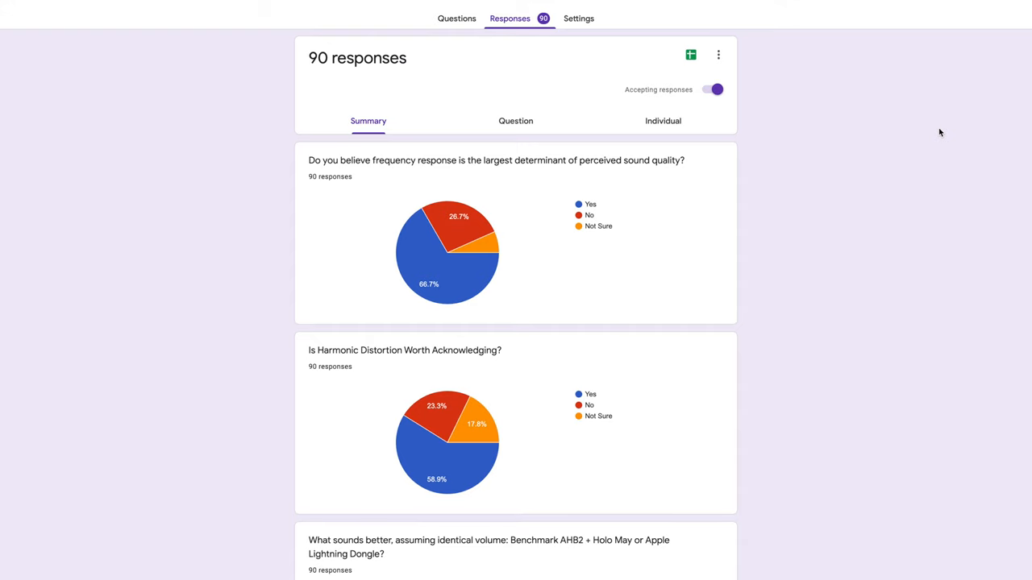
scroll("down", 3)
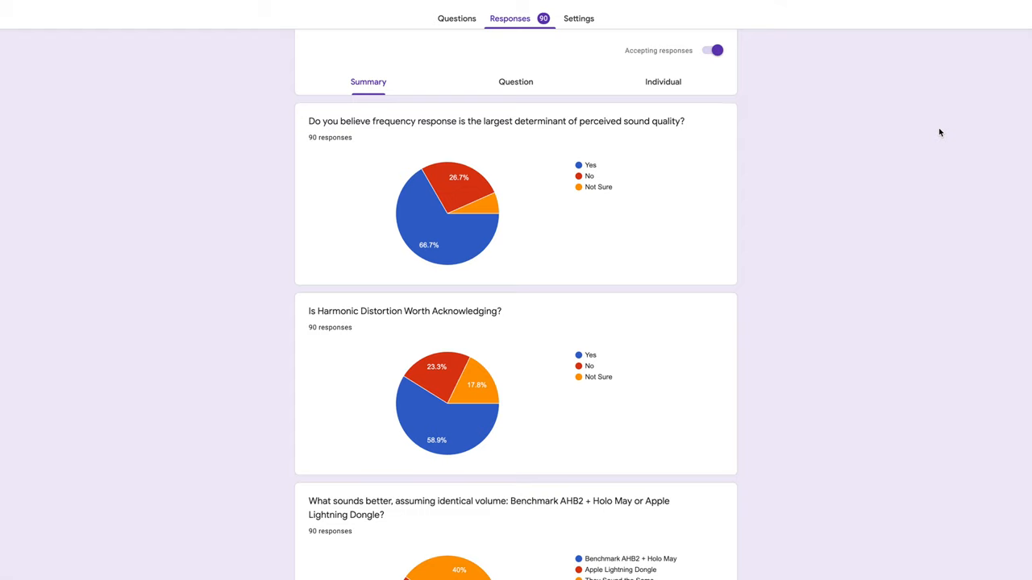
scroll("down", 3)
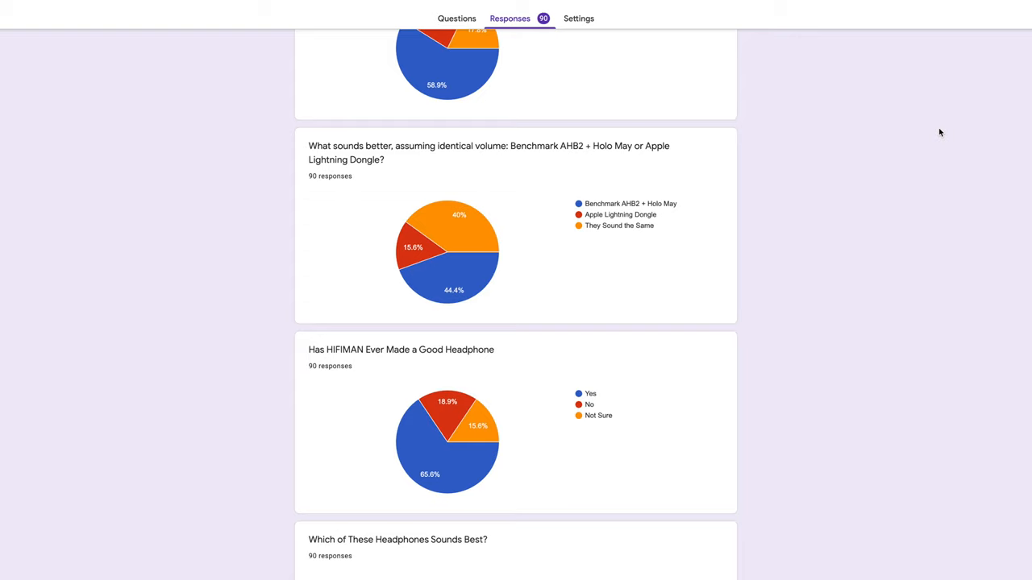
scroll("down", 3)
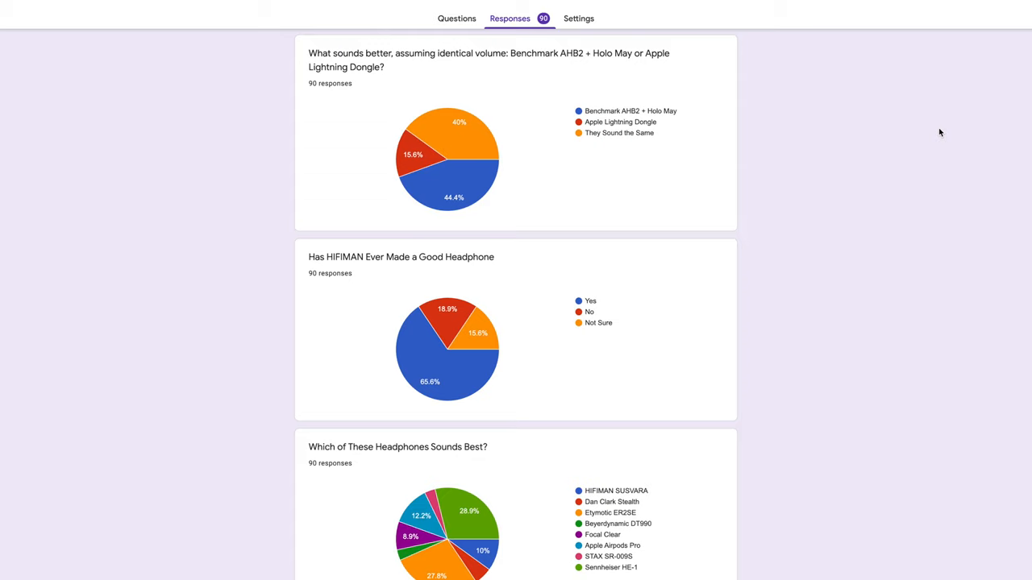
scroll("down", 3)
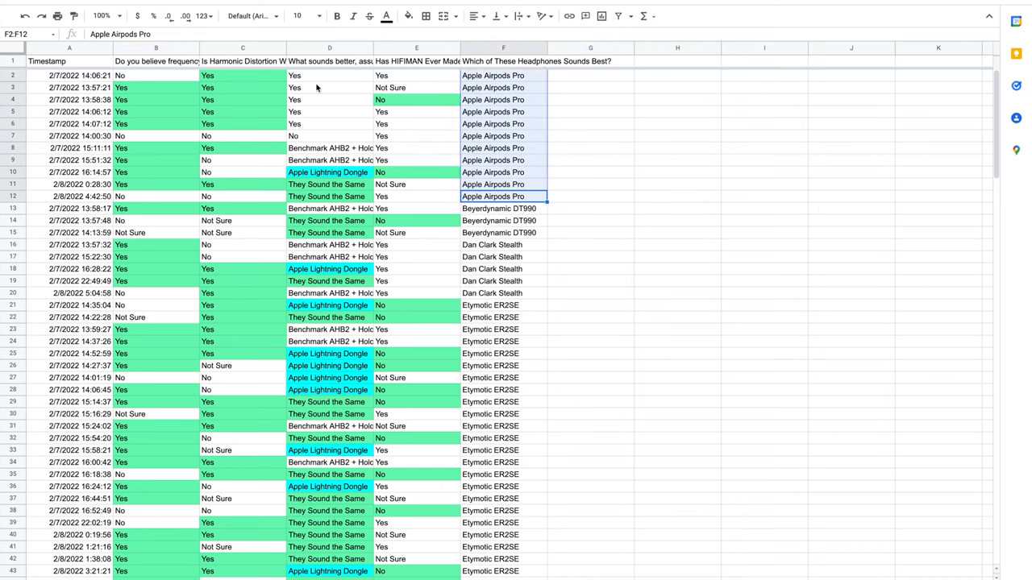
- Highlight the Beyerdynamic DT990, Dan Clark Stealth and row 42 answers in the linked response sheet
left_click(851, 135)
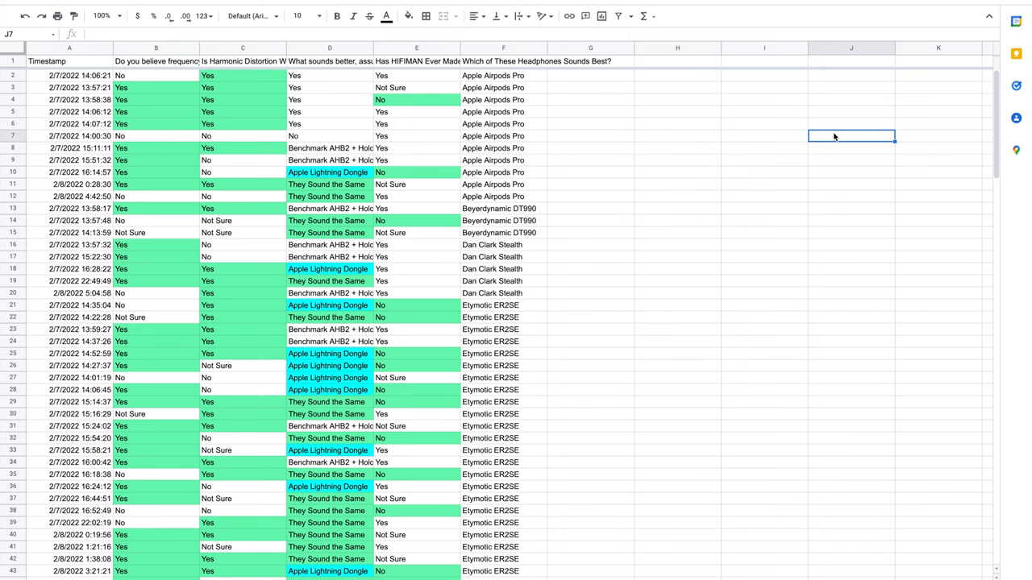
left_click_drag(503, 208, 503, 232)
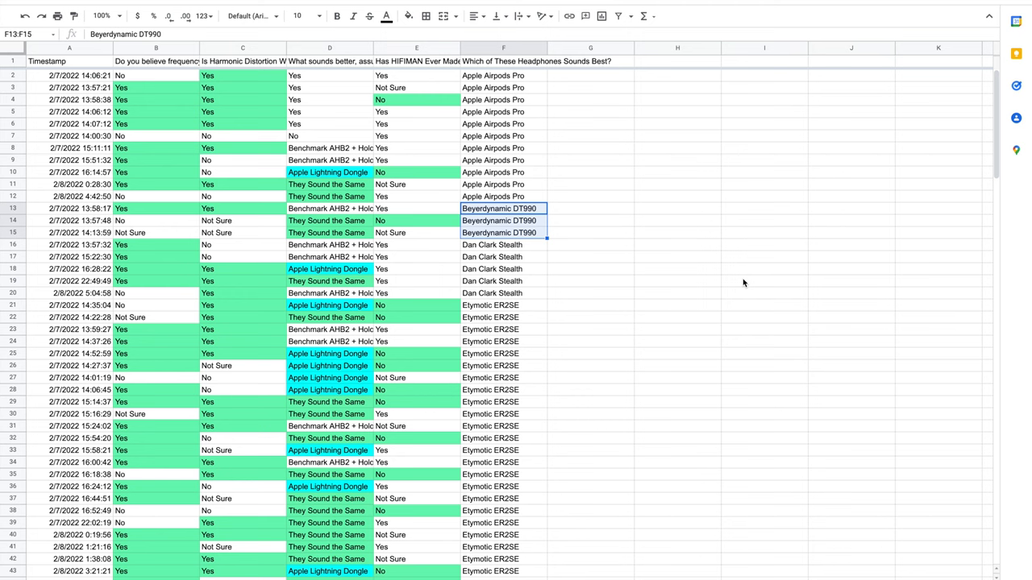
left_click(503, 268)
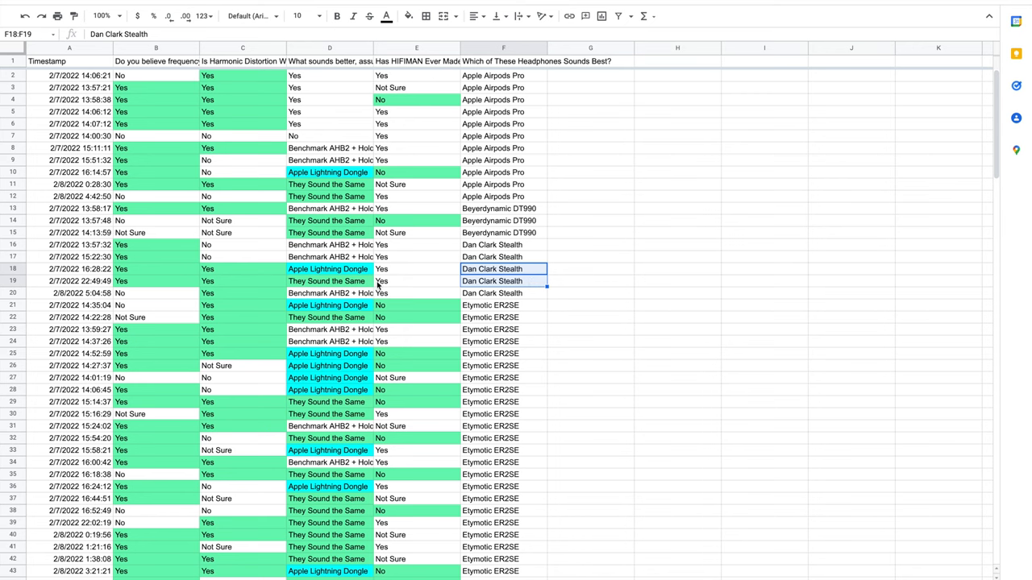
mouse_move(732, 281)
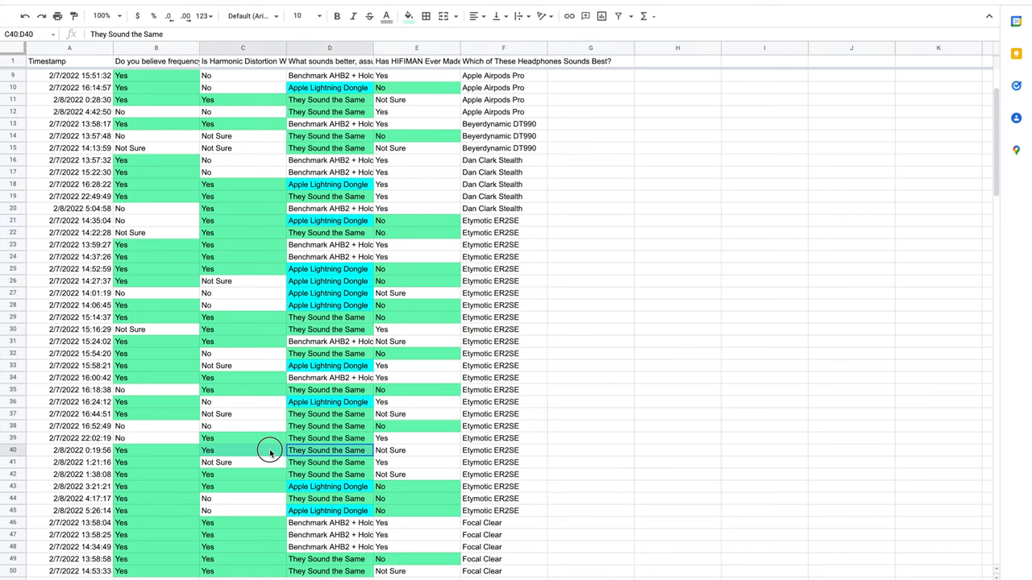
left_click(155, 474)
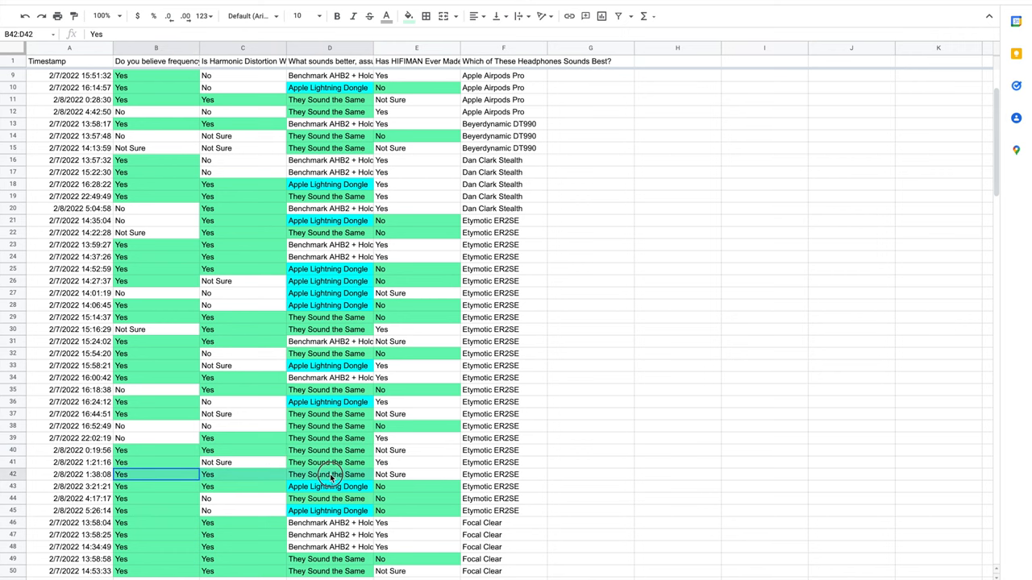
scroll("down", 3)
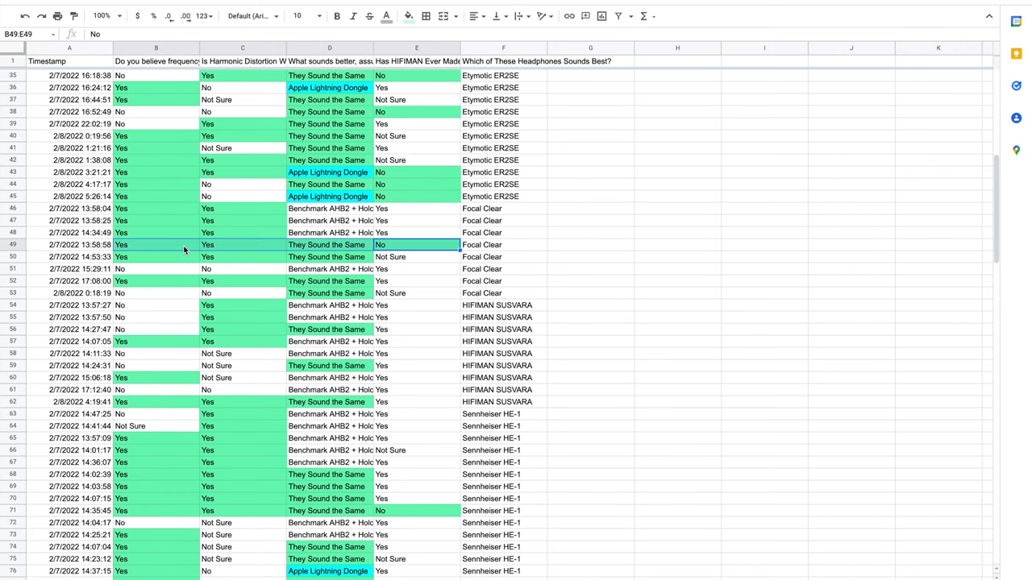
mouse_move(862, 187)
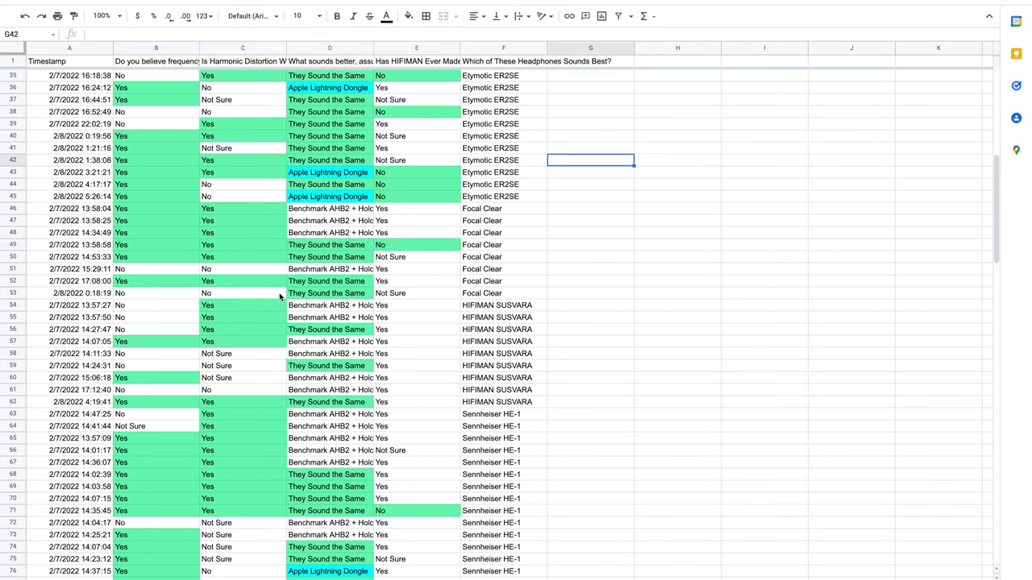
left_click(154, 256)
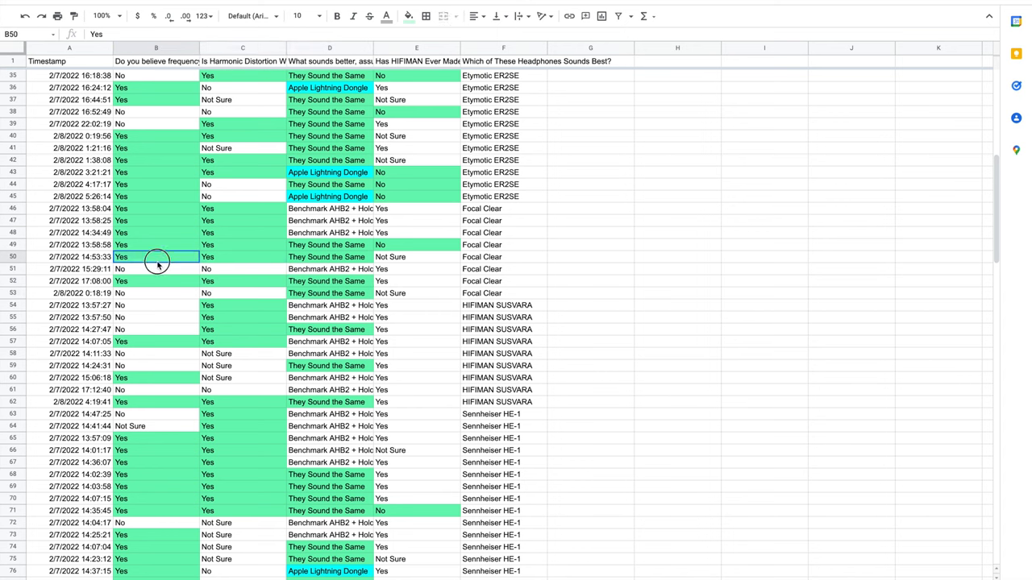
left_click(851, 245)
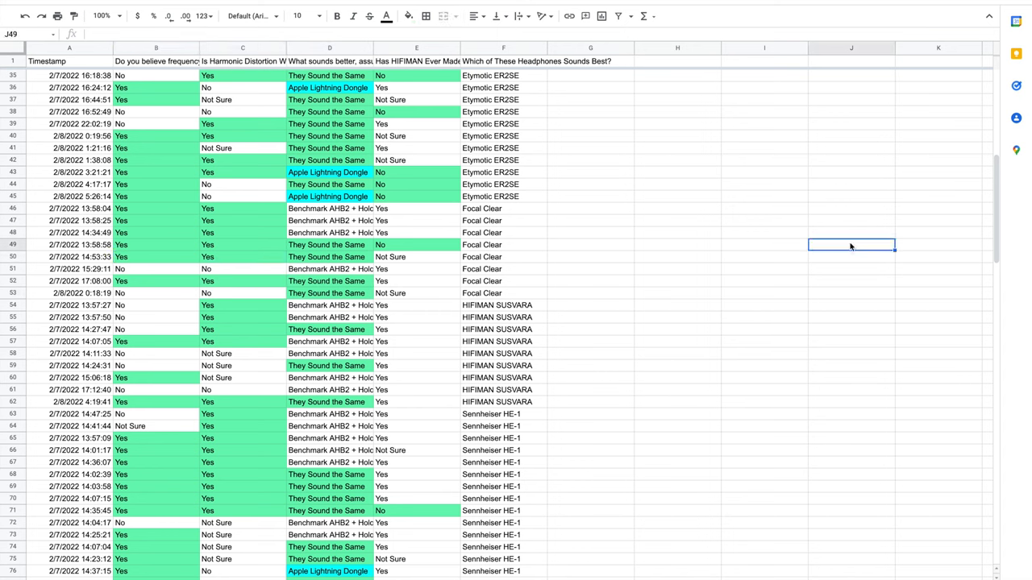
scroll("down", 3)
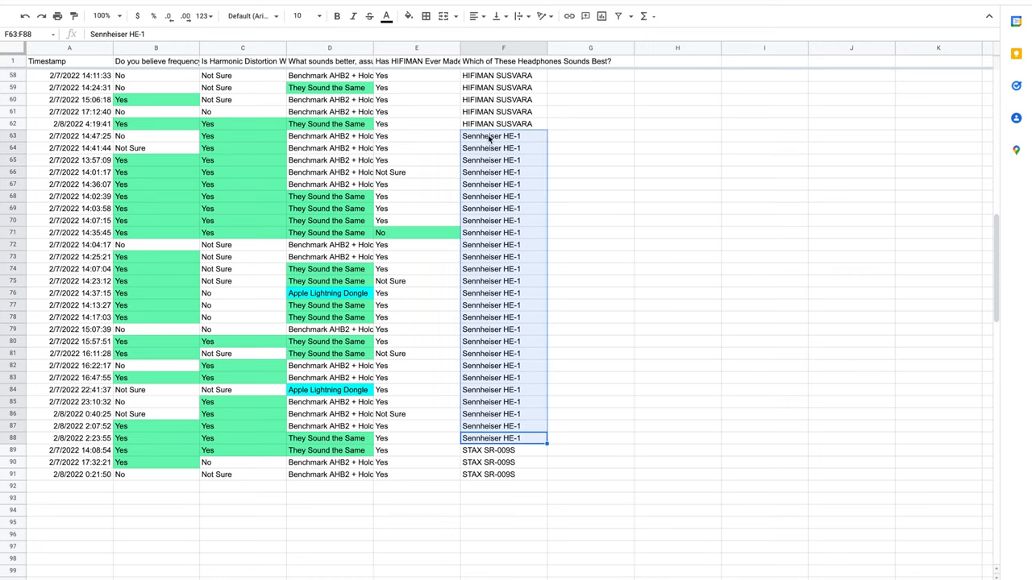
left_click(211, 233)
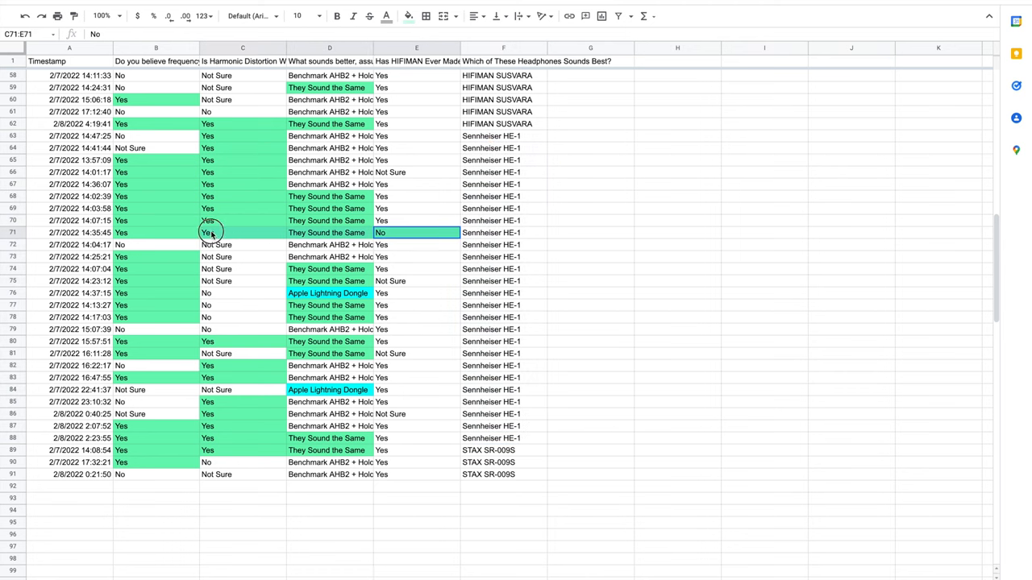
left_click(764, 208)
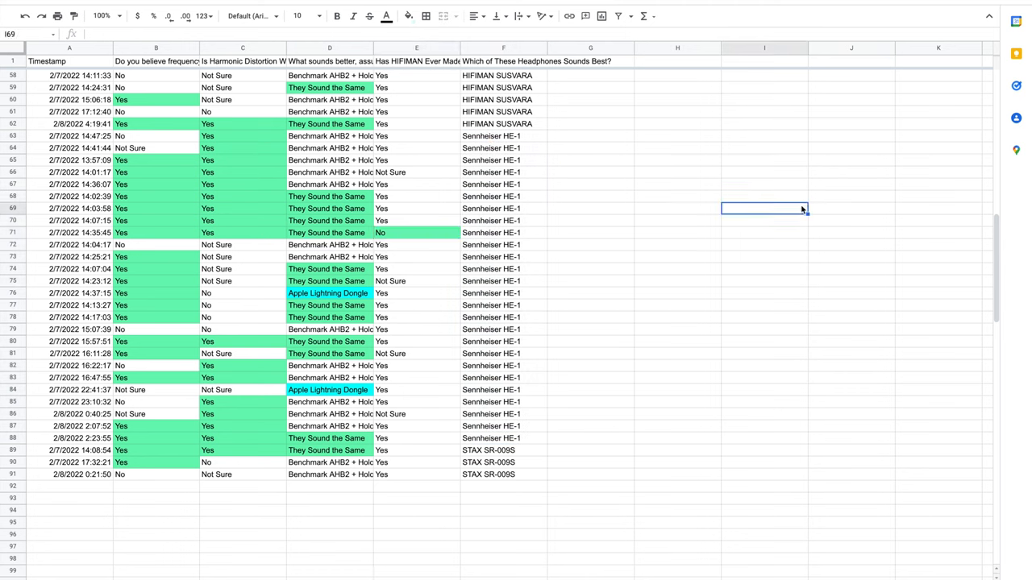
mouse_move(524, 242)
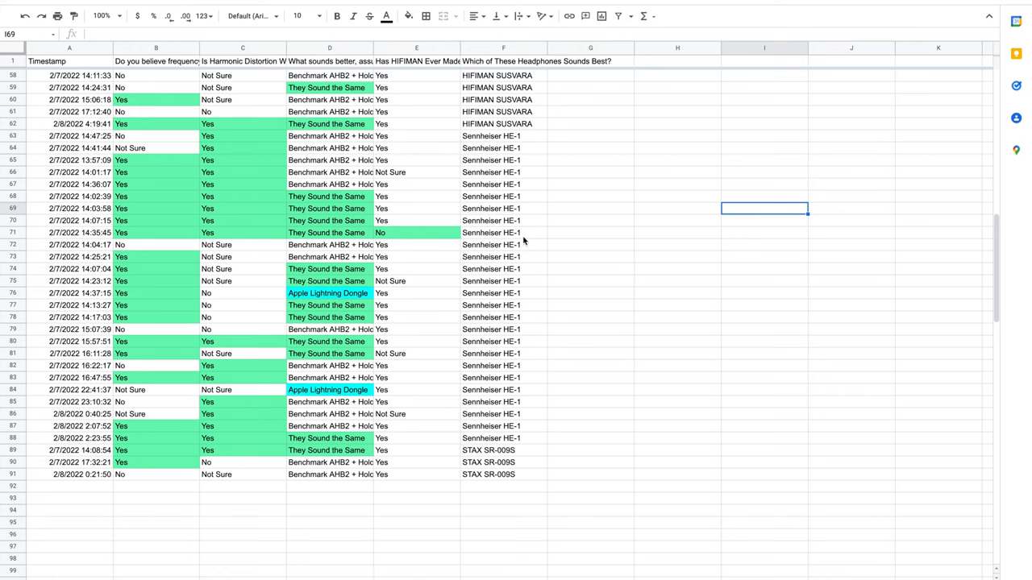
mouse_move(690, 258)
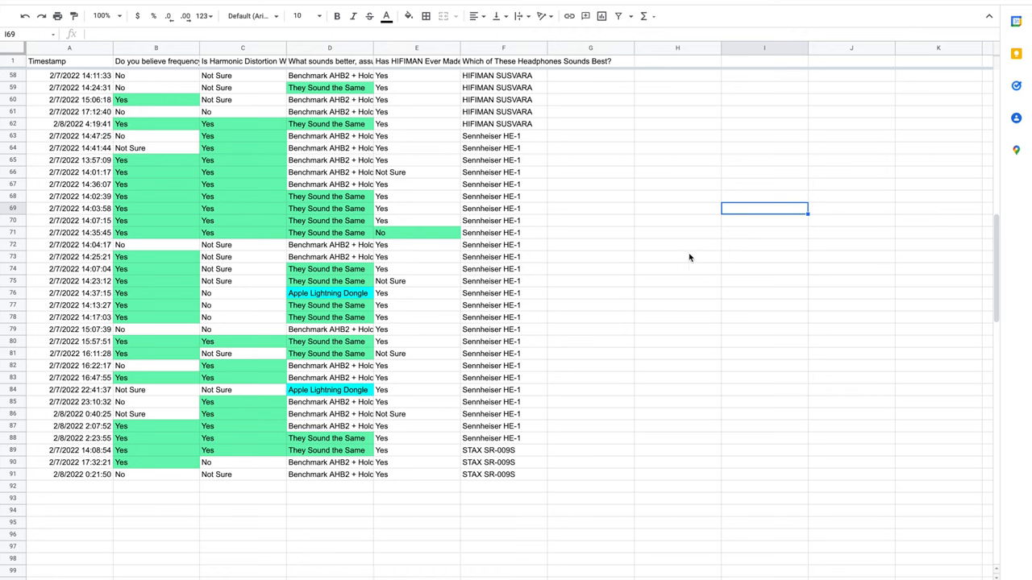
left_click(677, 474)
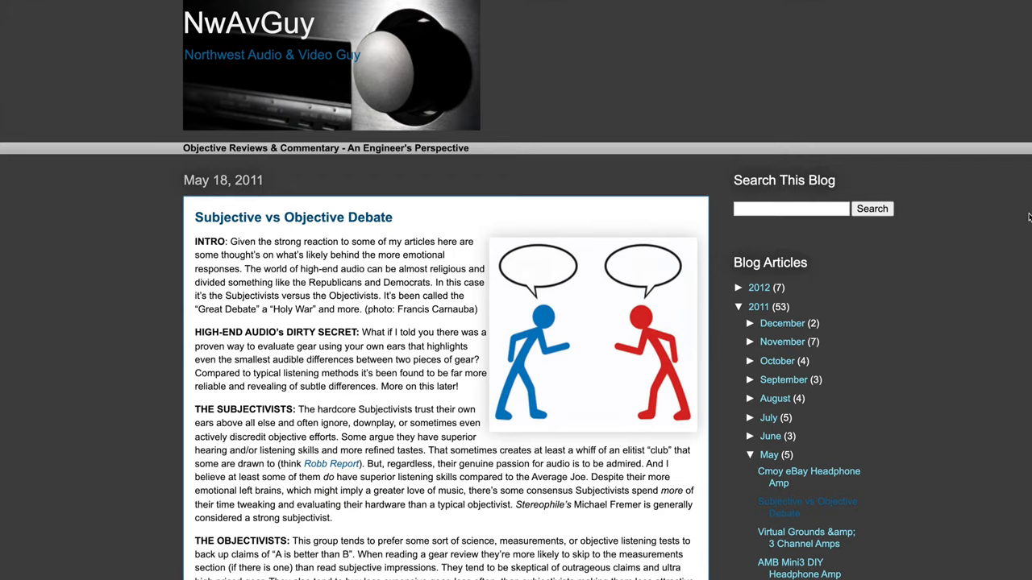
- Scroll the blog post to read the Objectivists and Subjectivists paragraphs
scroll("down", 3)
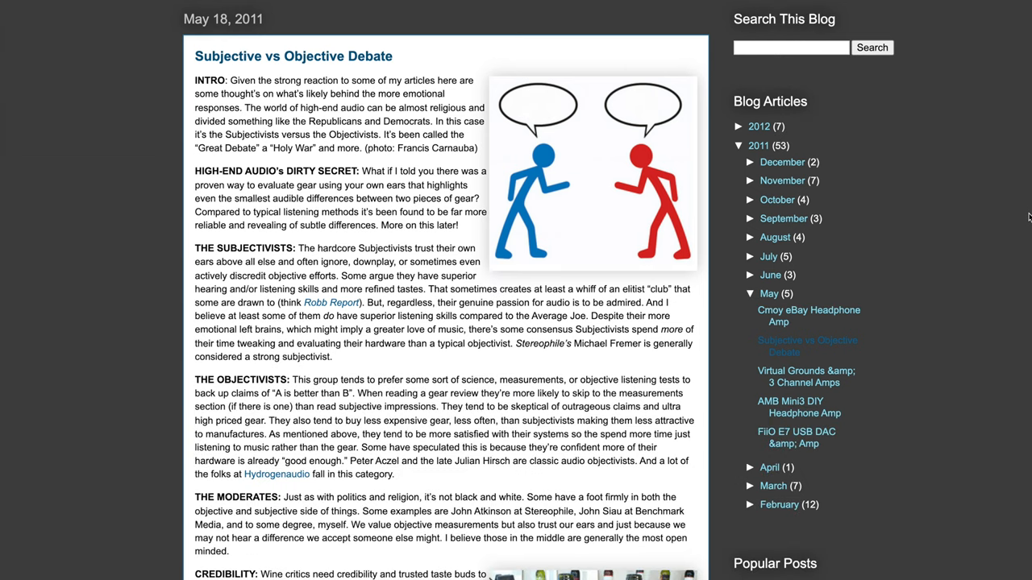
scroll("down", 3)
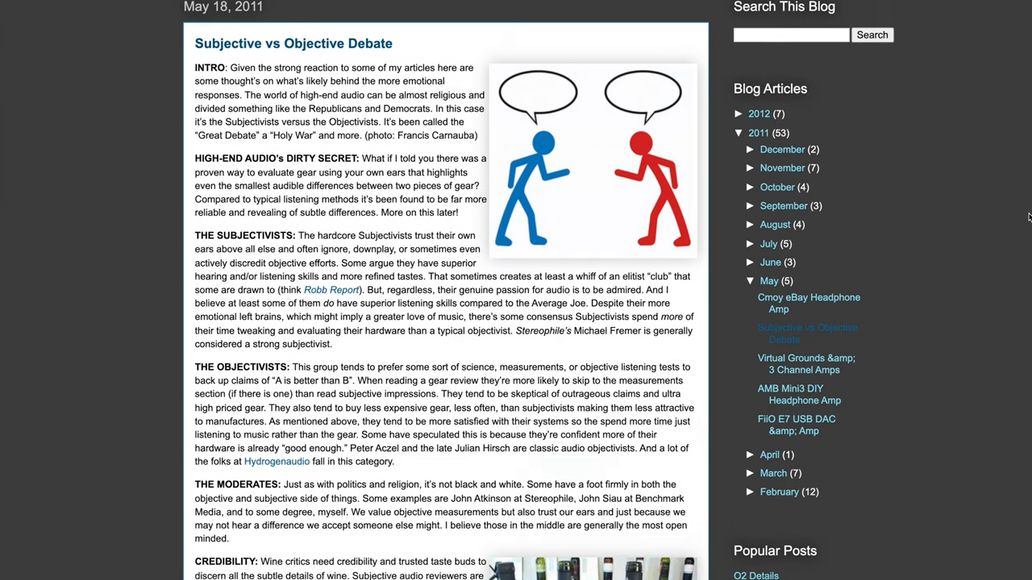
scroll("down", 3)
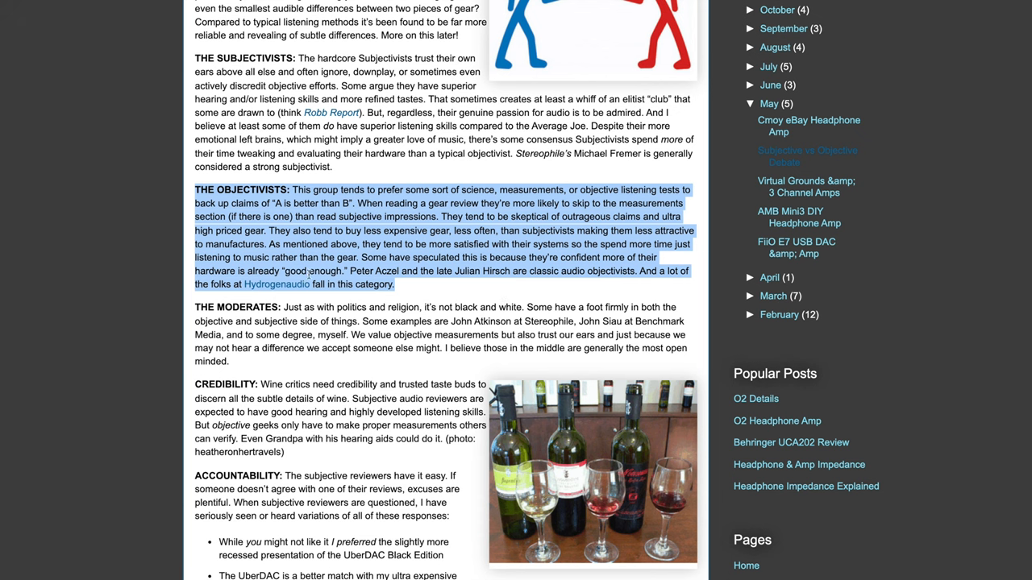
scroll("up", 3)
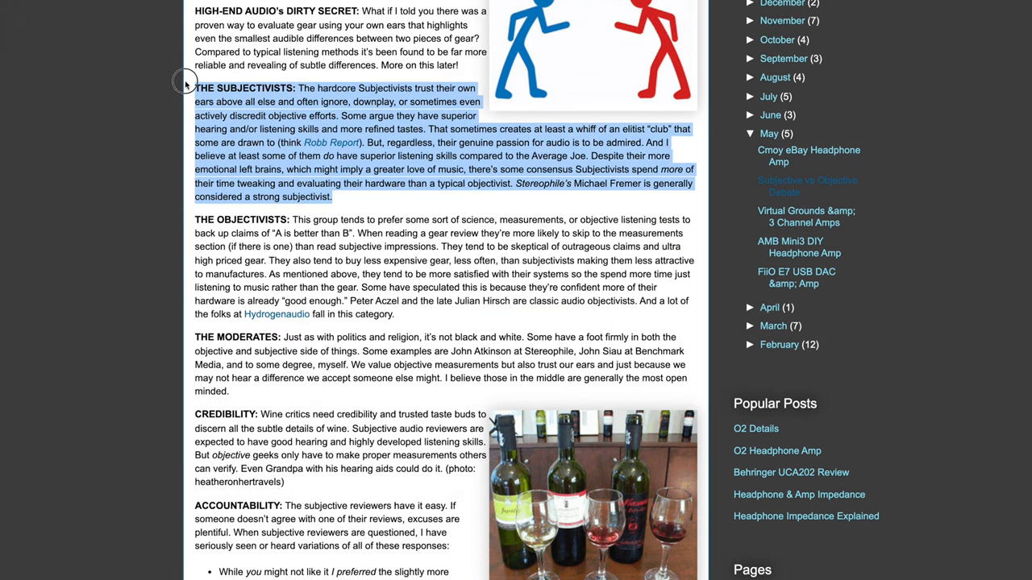
mouse_move(35, 72)
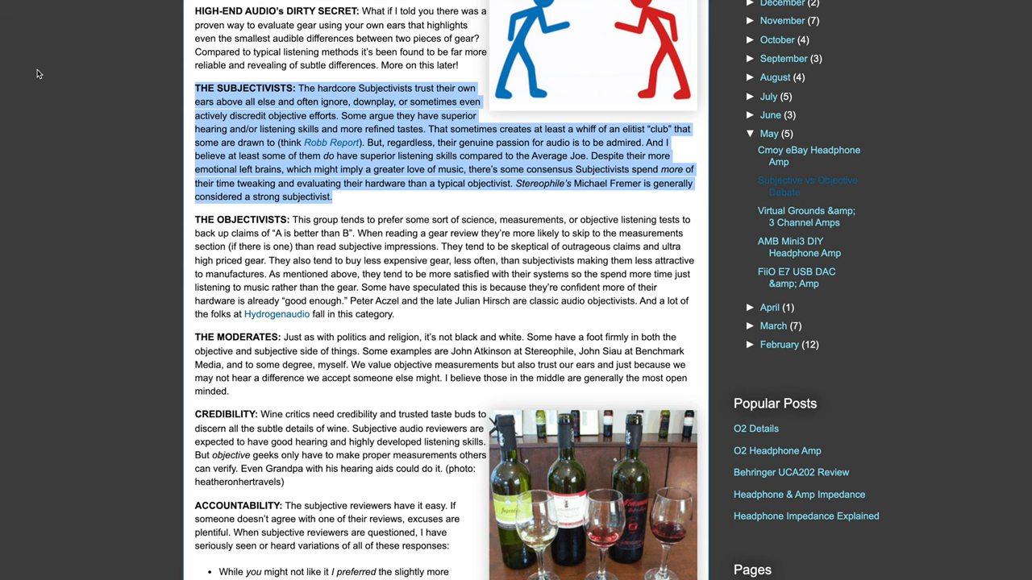